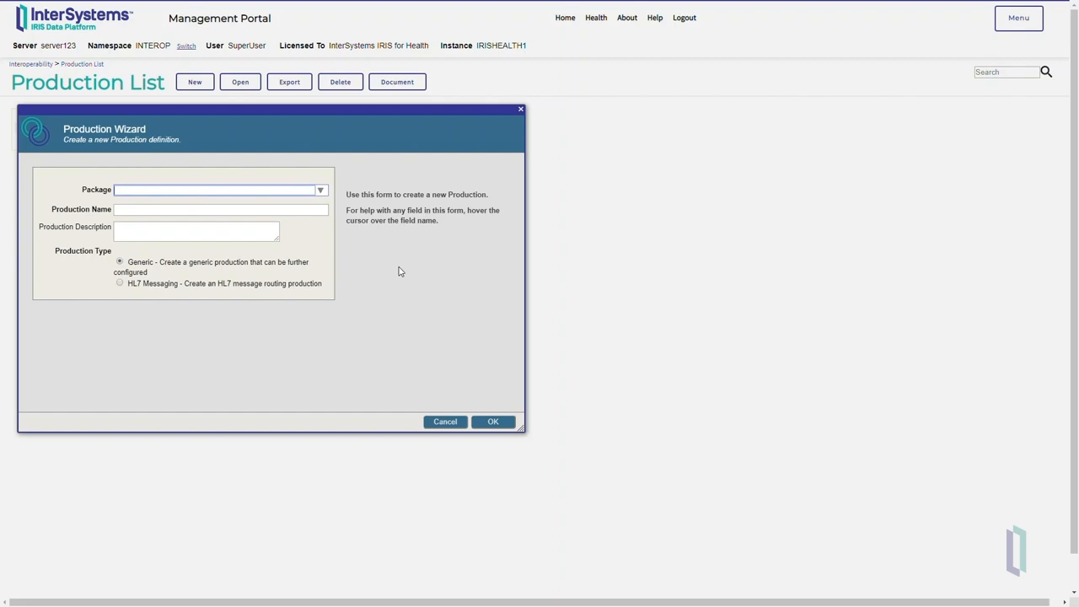
Create an HL7 Messaging production named HL7Production in the Demo package.
type("H")
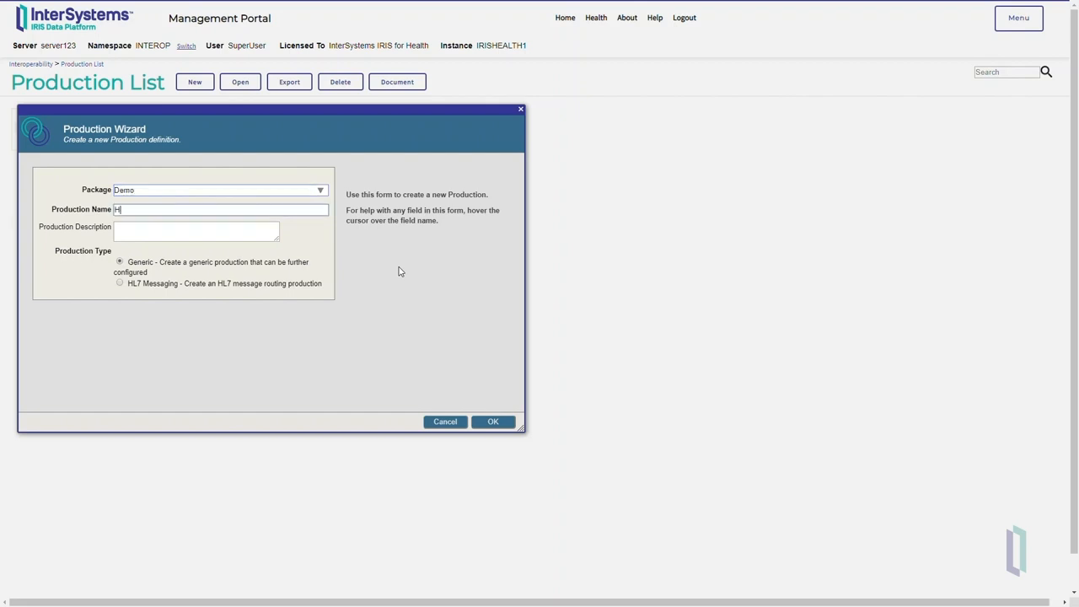
type("L7Production")
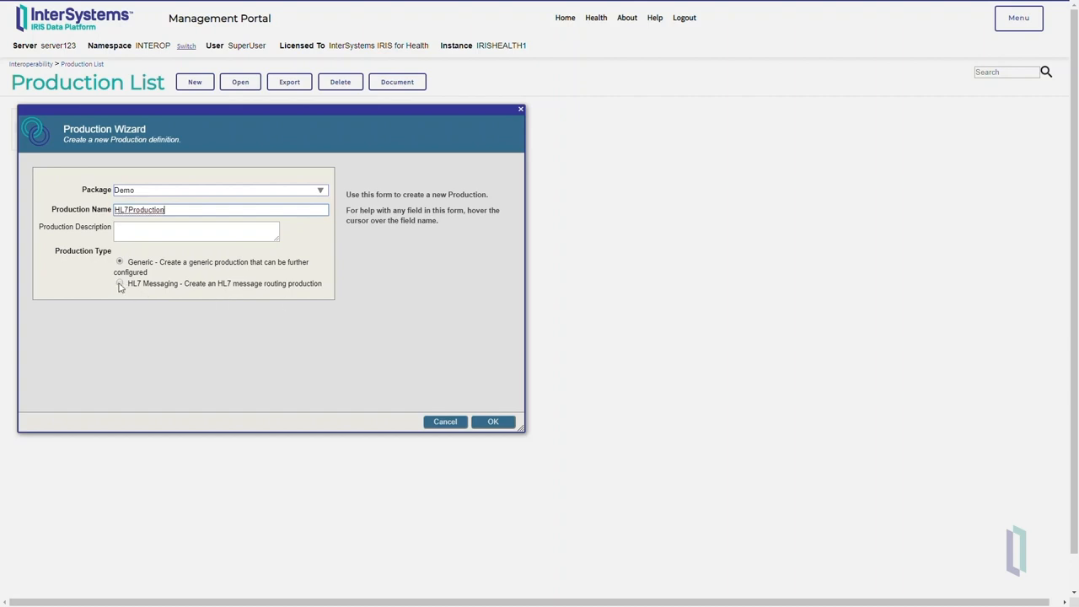
left_click(119, 282)
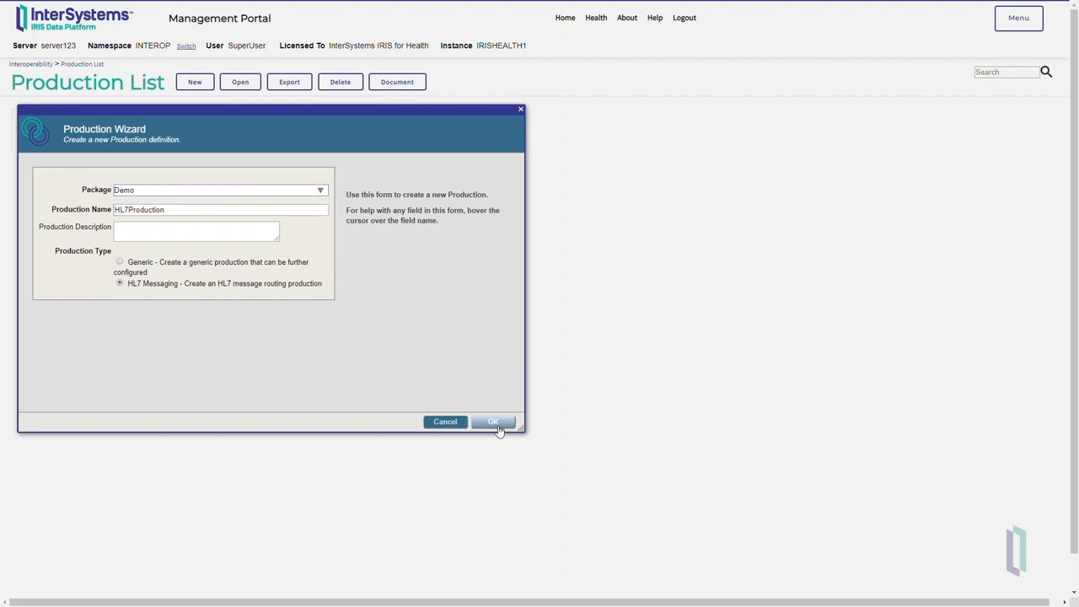
left_click(493, 422)
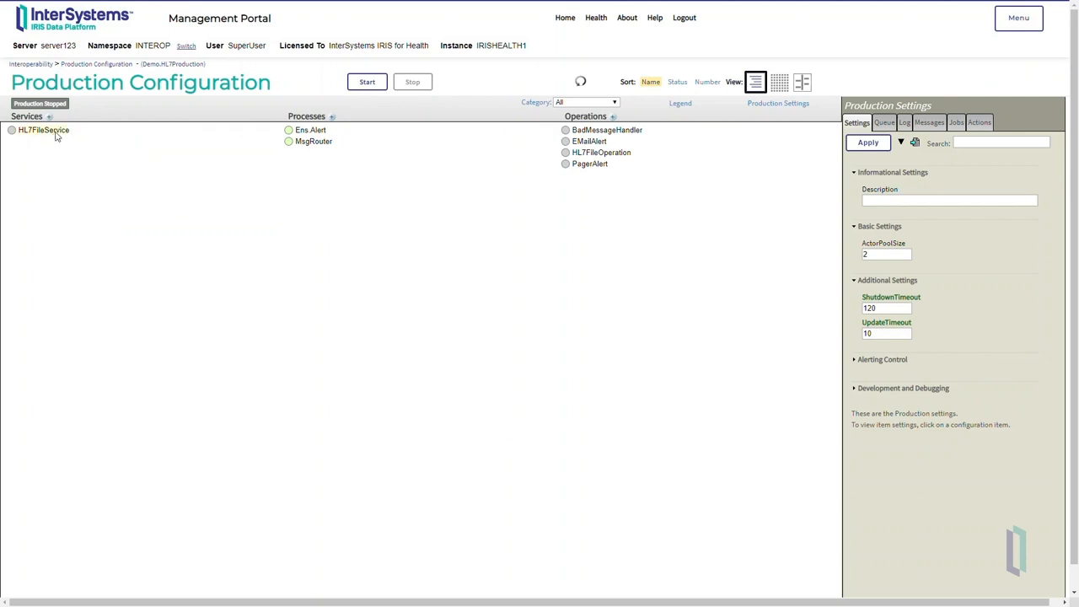
Select HL7FileService under Services to bring up its settings.
left_click(43, 130)
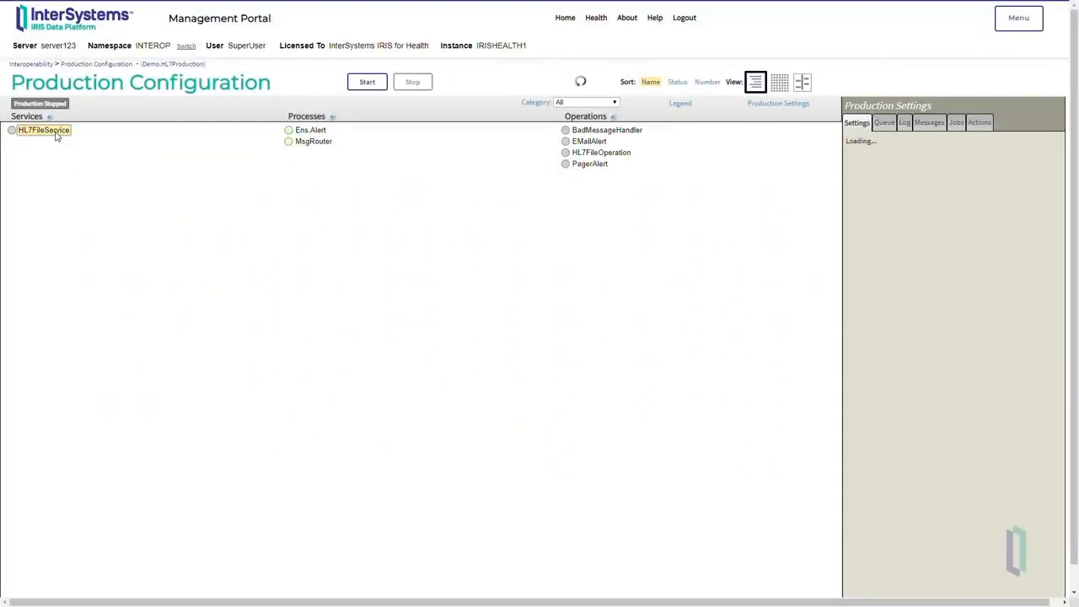
Enter File as HL7FileService's Category and collapse Informational Settings to reach Basic Settings.
left_click(43, 130)
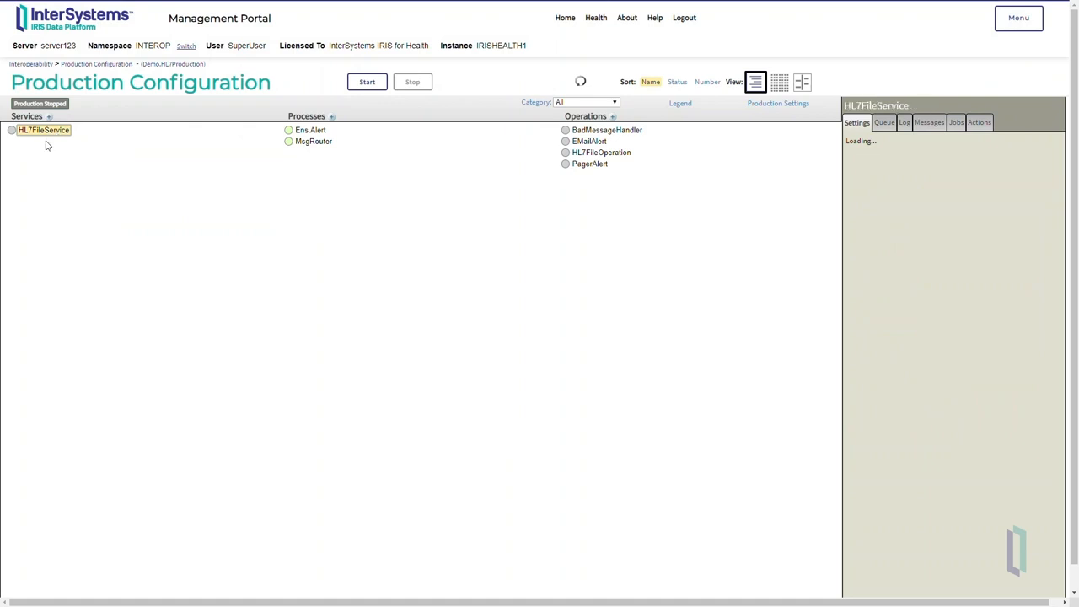
left_click(43, 130)
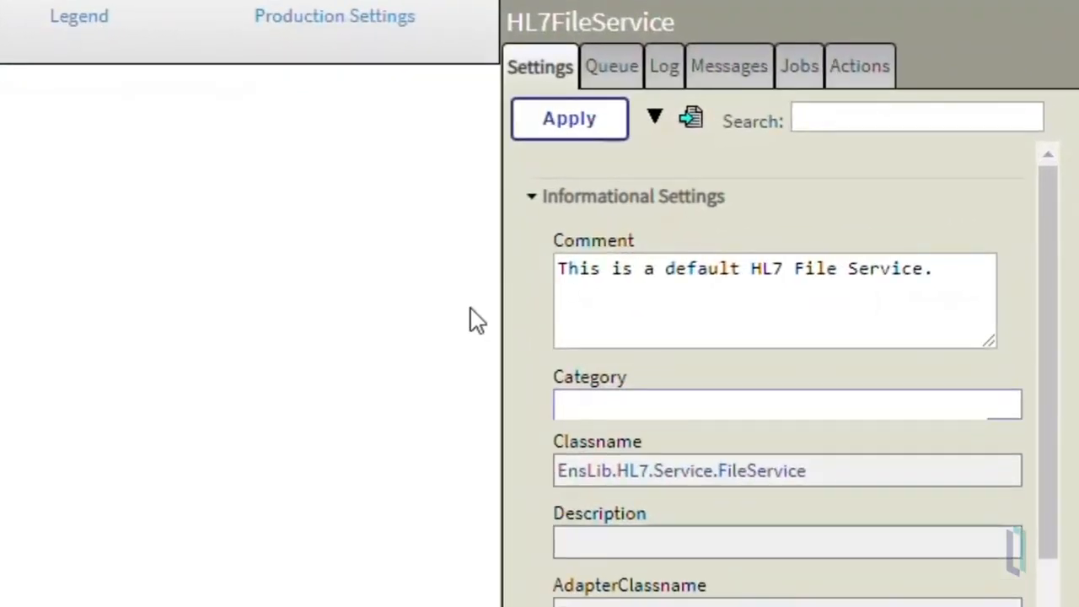
left_click(786, 405)
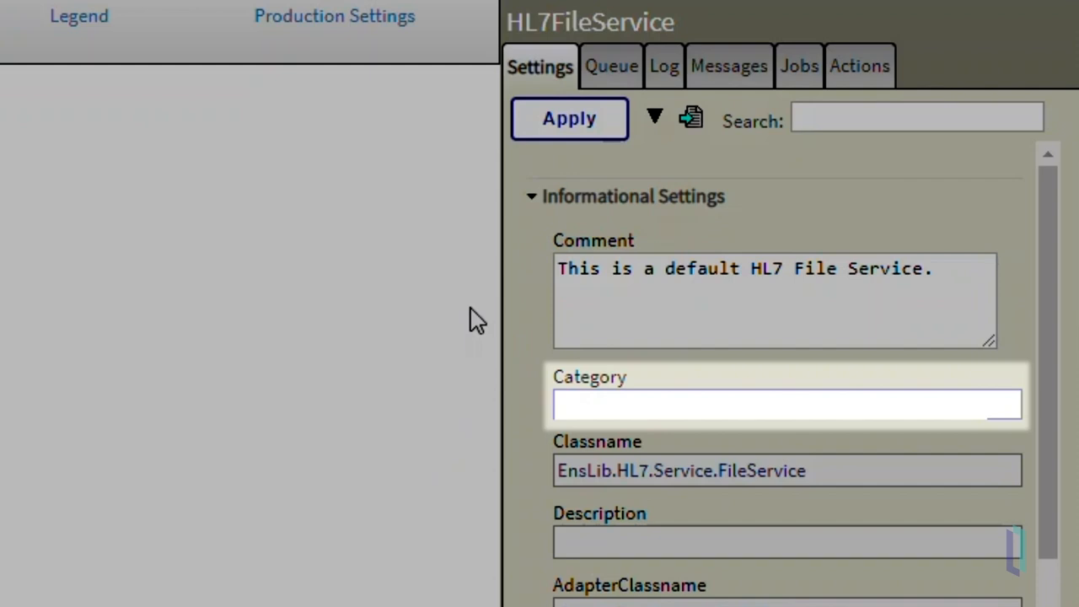
left_click(767, 405)
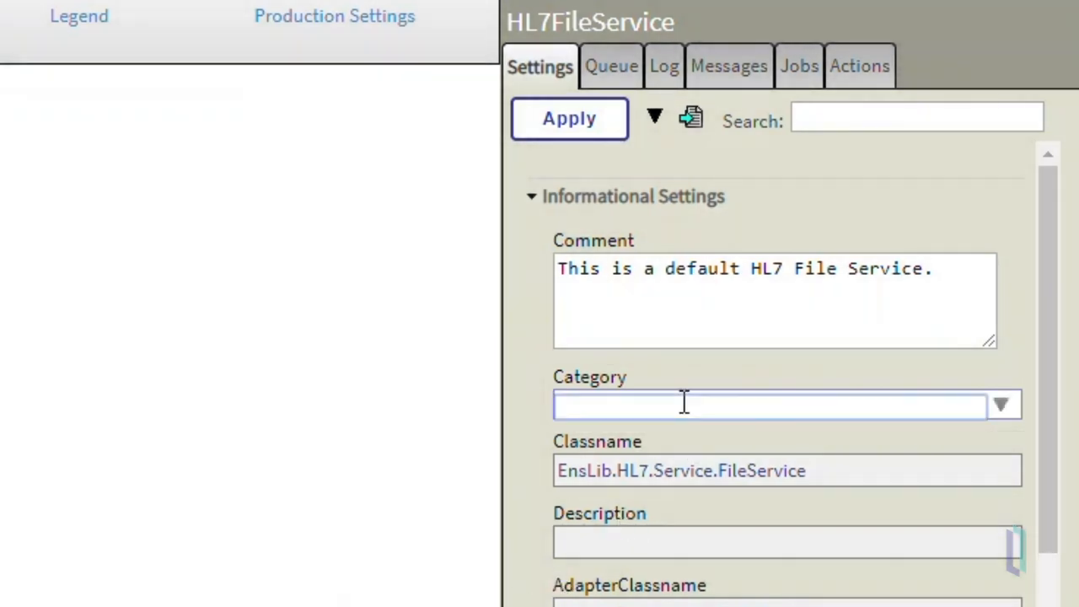
type("File")
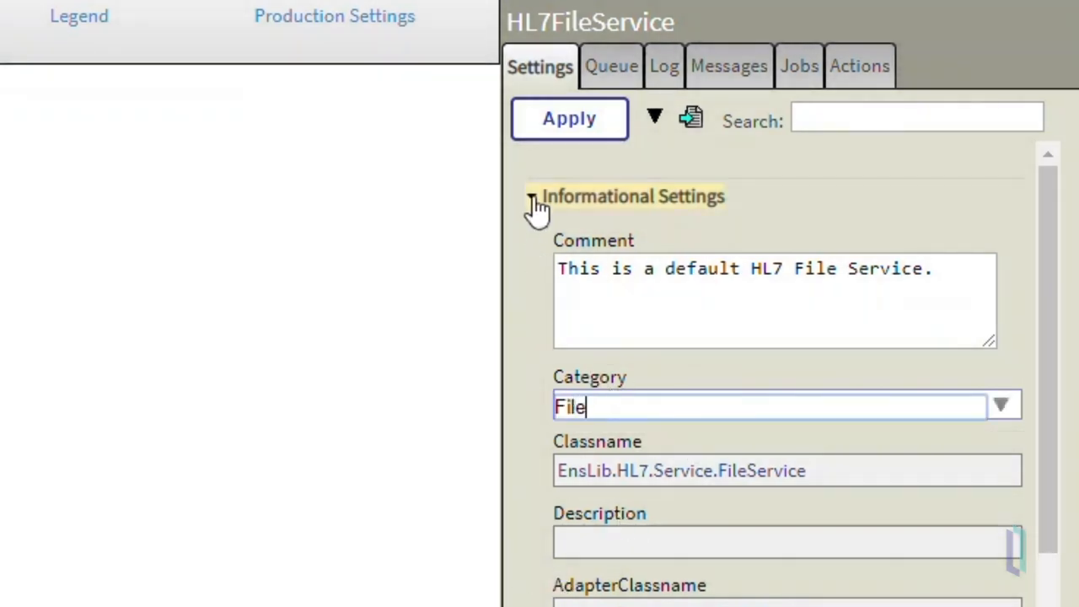
left_click(537, 196)
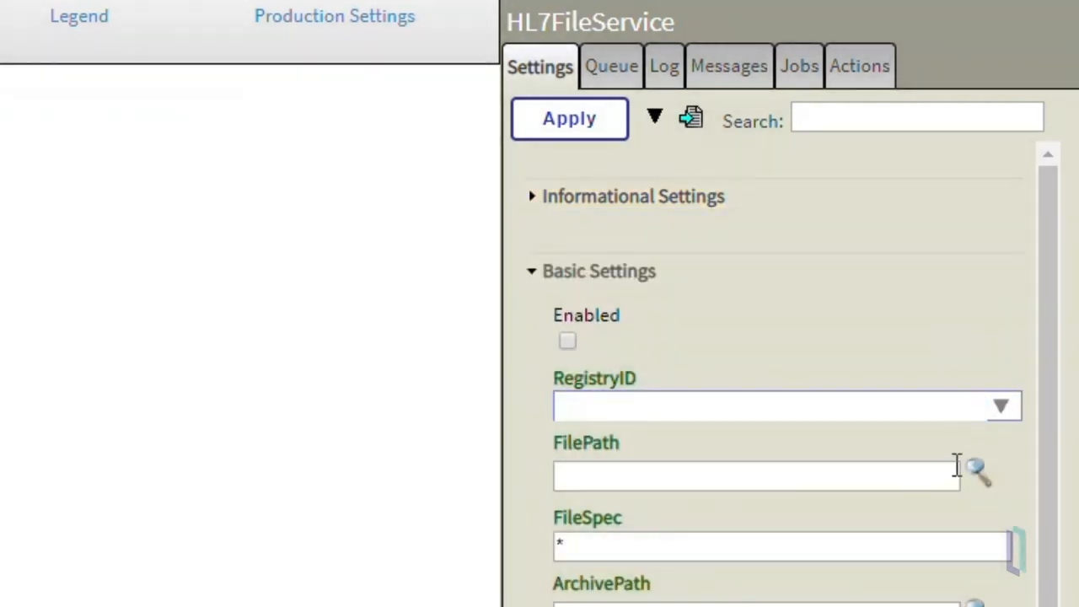
Pick C:\HL7\In\ as HL7FileService's FilePath through the directory browser.
left_click(975, 469)
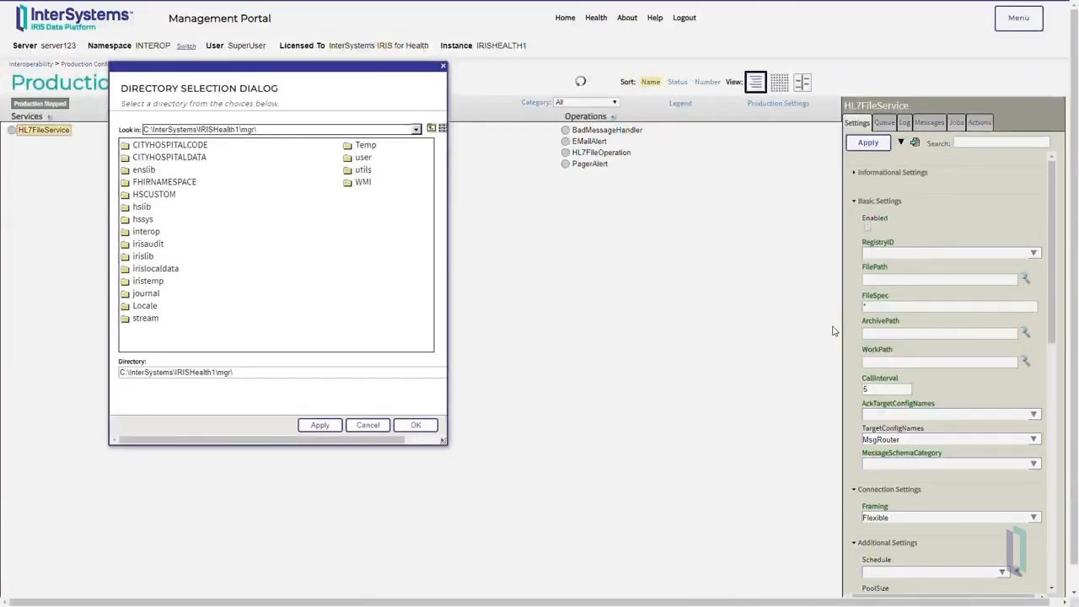
left_click(431, 129)
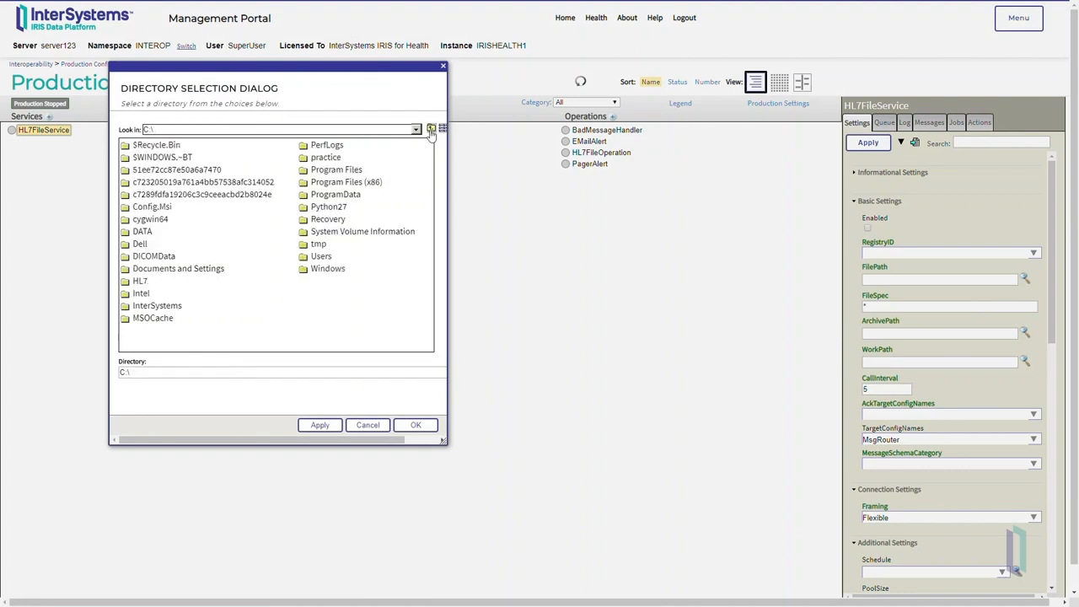
double_click(140, 281)
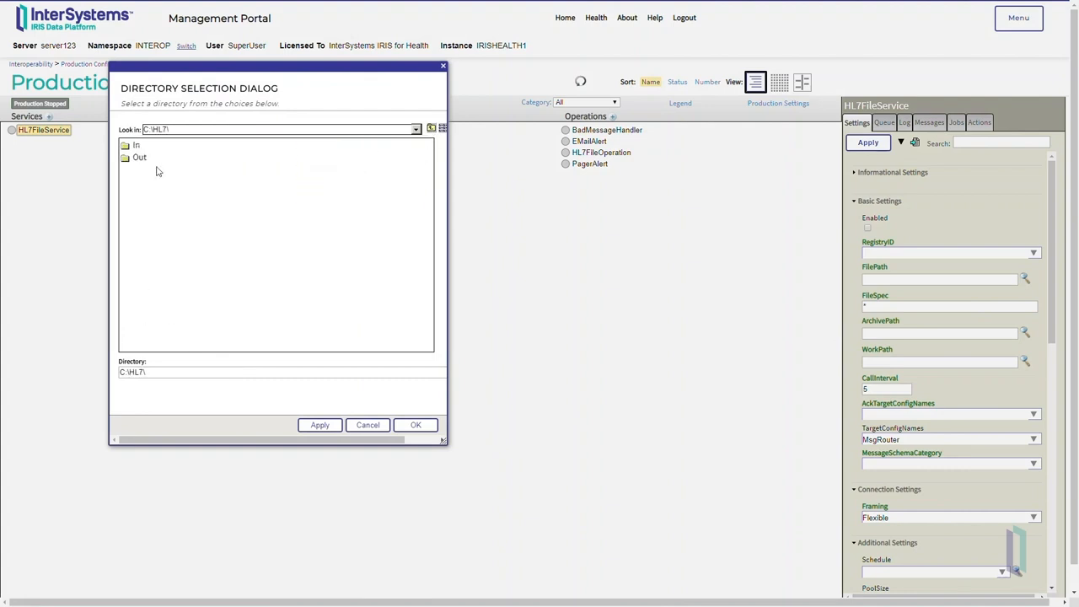
double_click(135, 144)
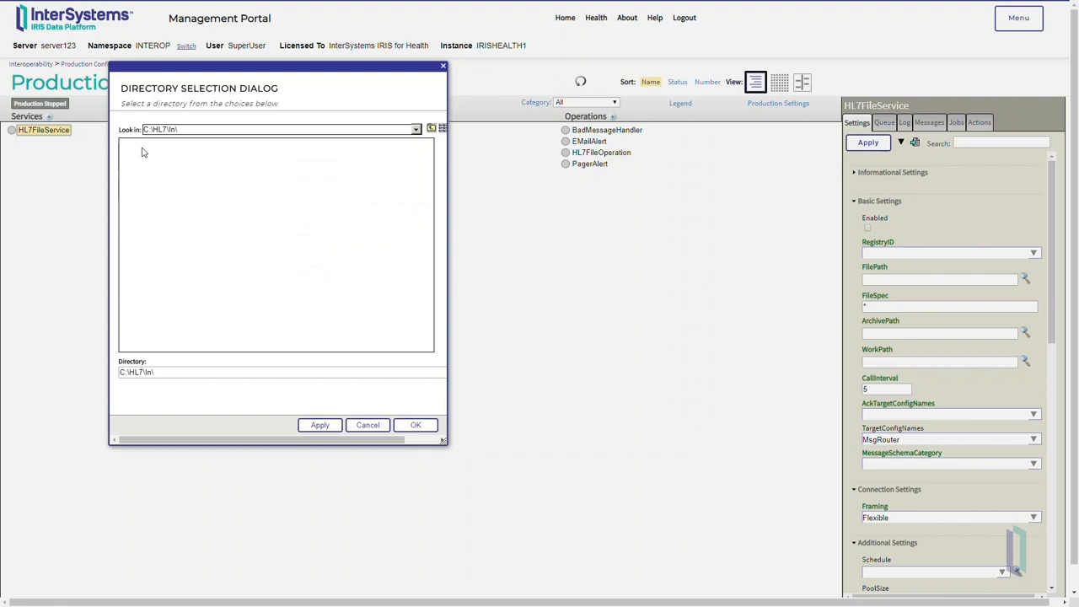
left_click(415, 425)
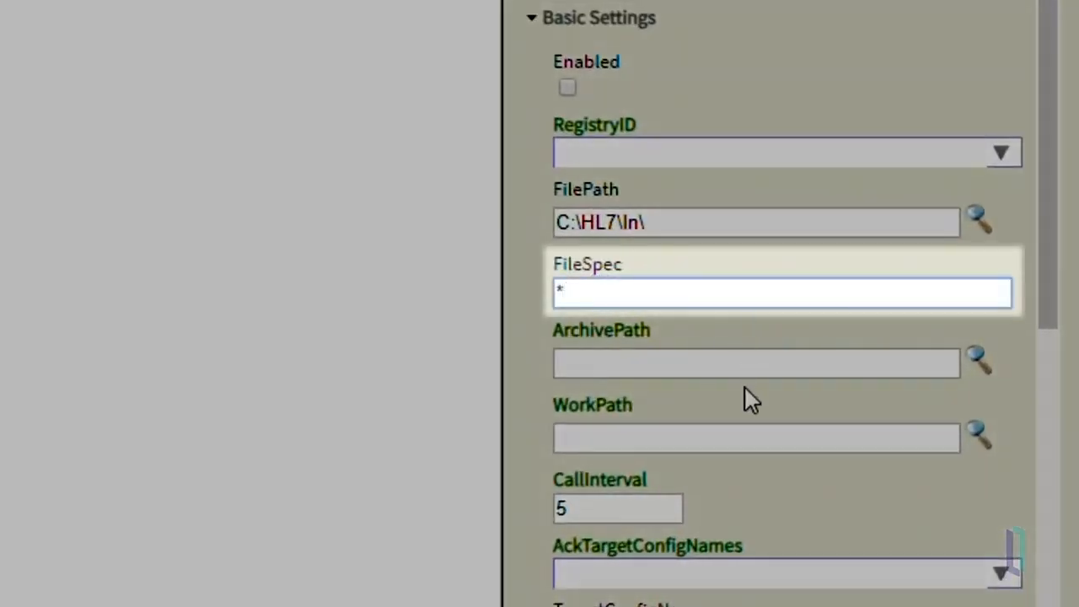
Set HL7FileService's FileSpec to data* and its message schema category to 2.3.1.
type("data")
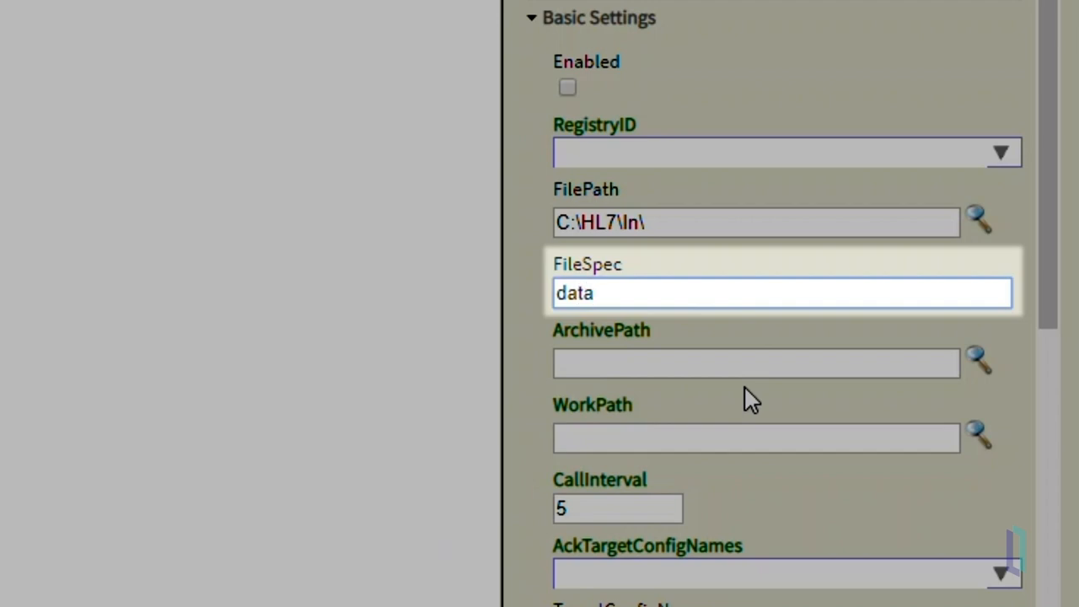
type("*")
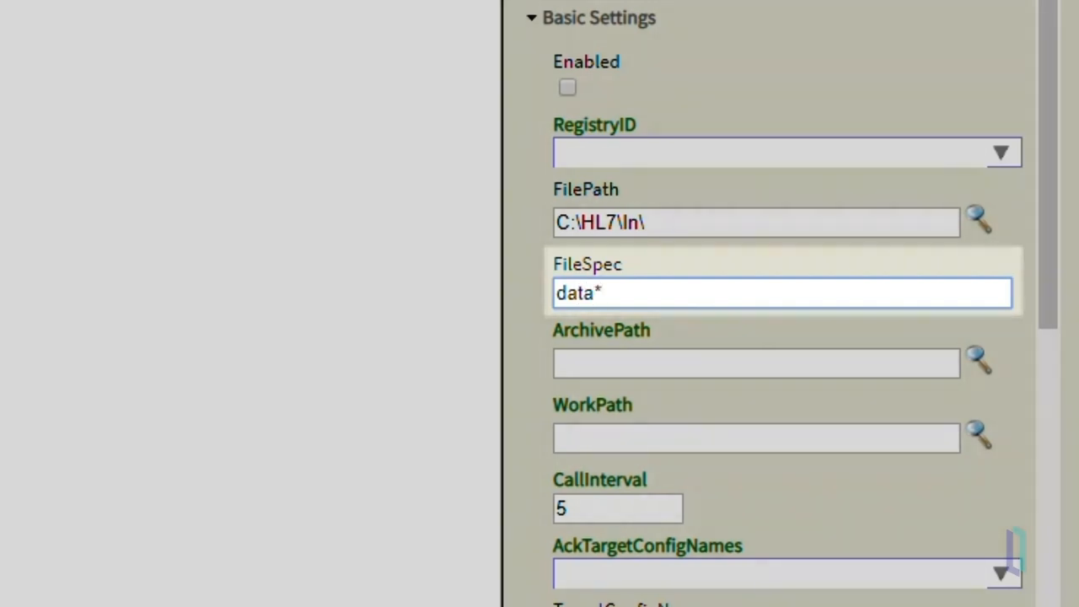
scroll("down", 3)
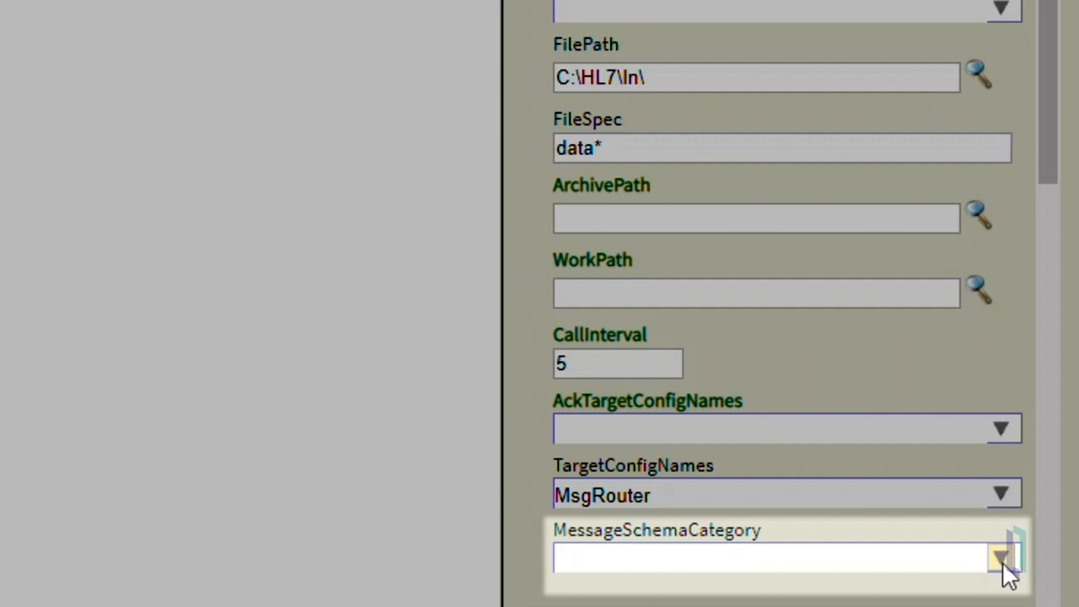
left_click(1002, 559)
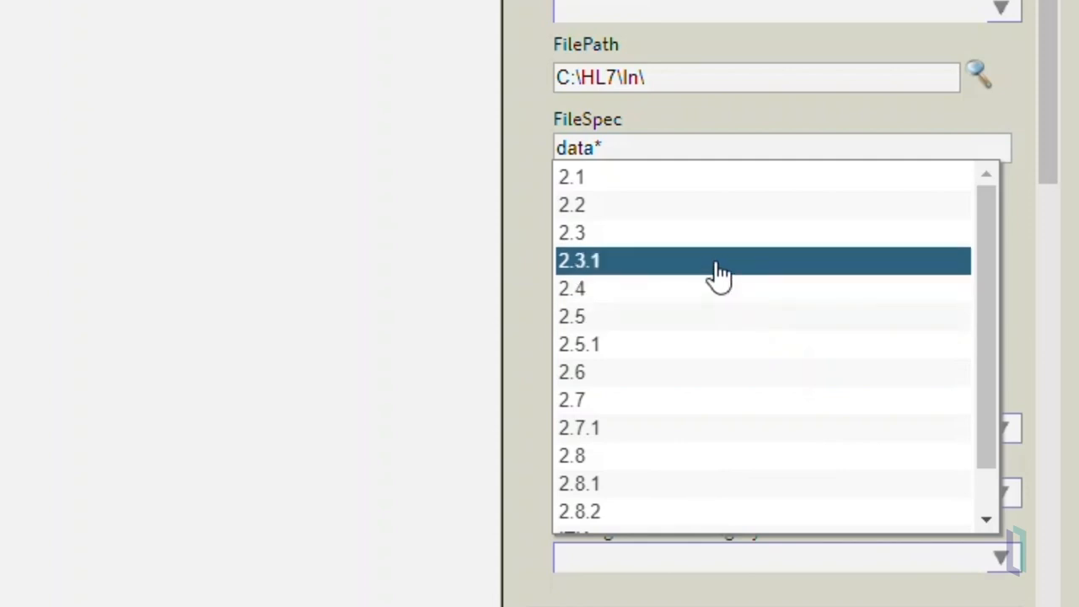
left_click(579, 259)
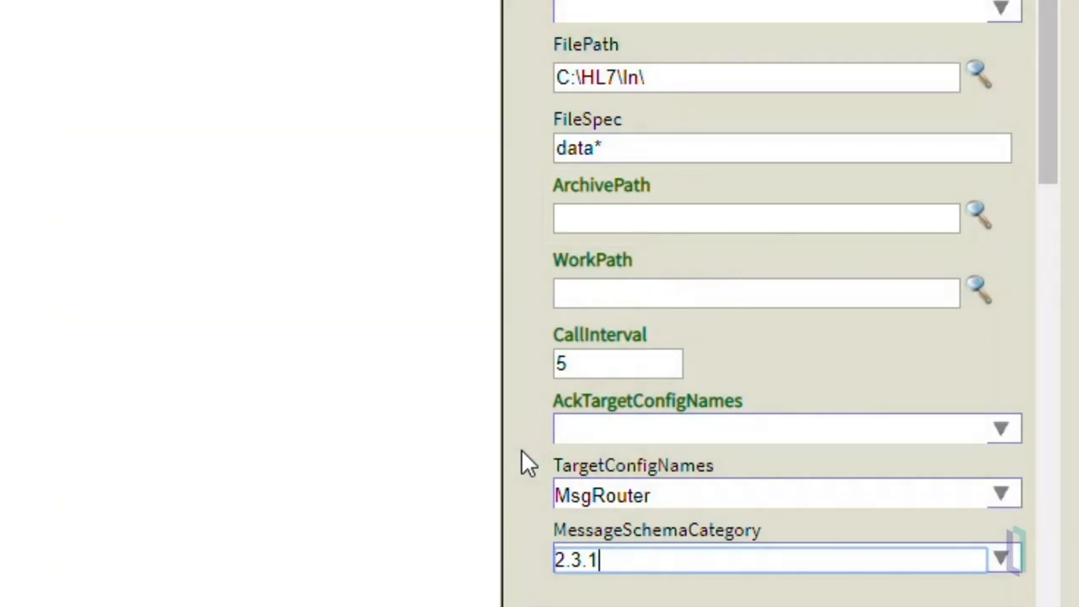
Apply the HL7FileService settings and dismiss the settings-applied confirmation.
scroll("down", 3)
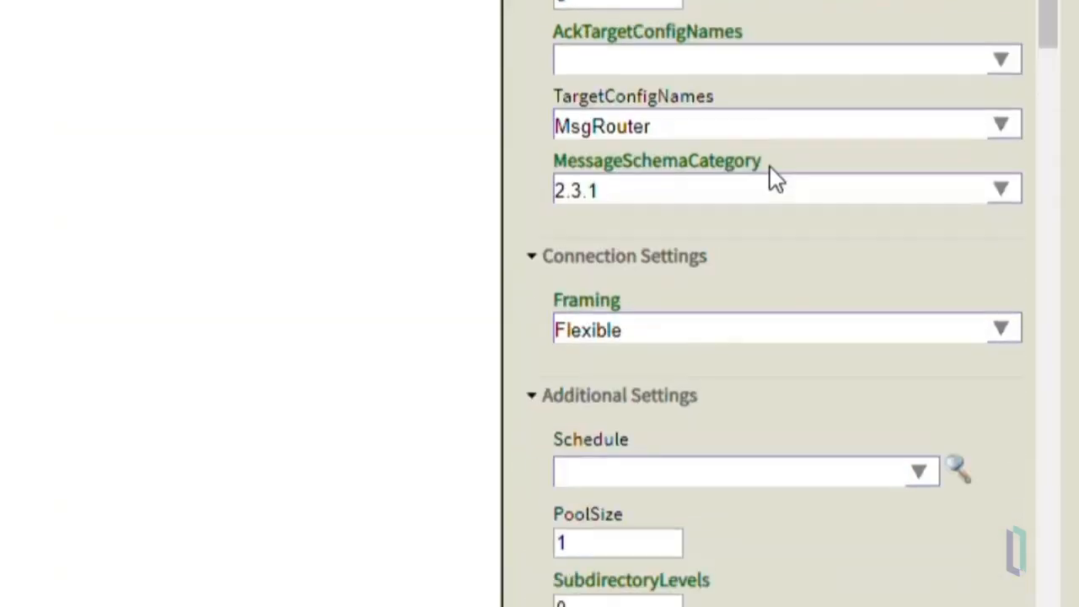
scroll("down", 3)
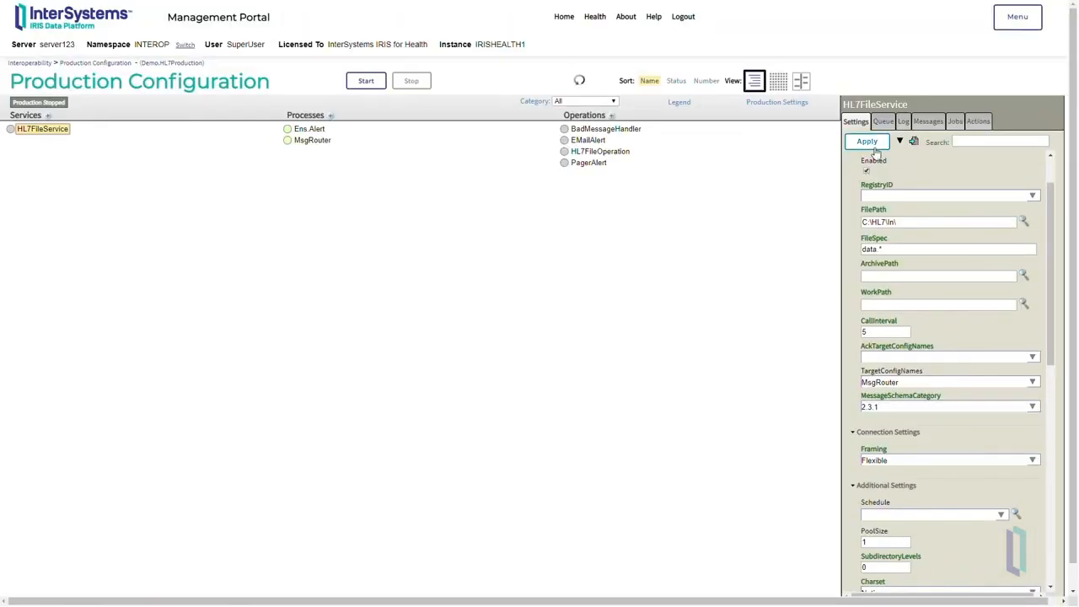
left_click(866, 141)
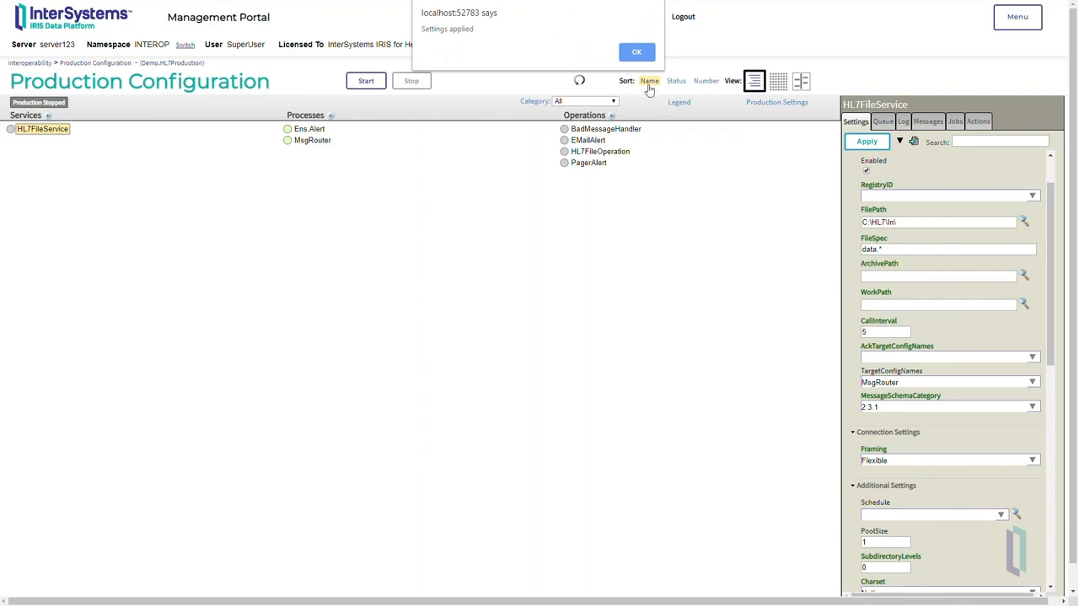
left_click(637, 52)
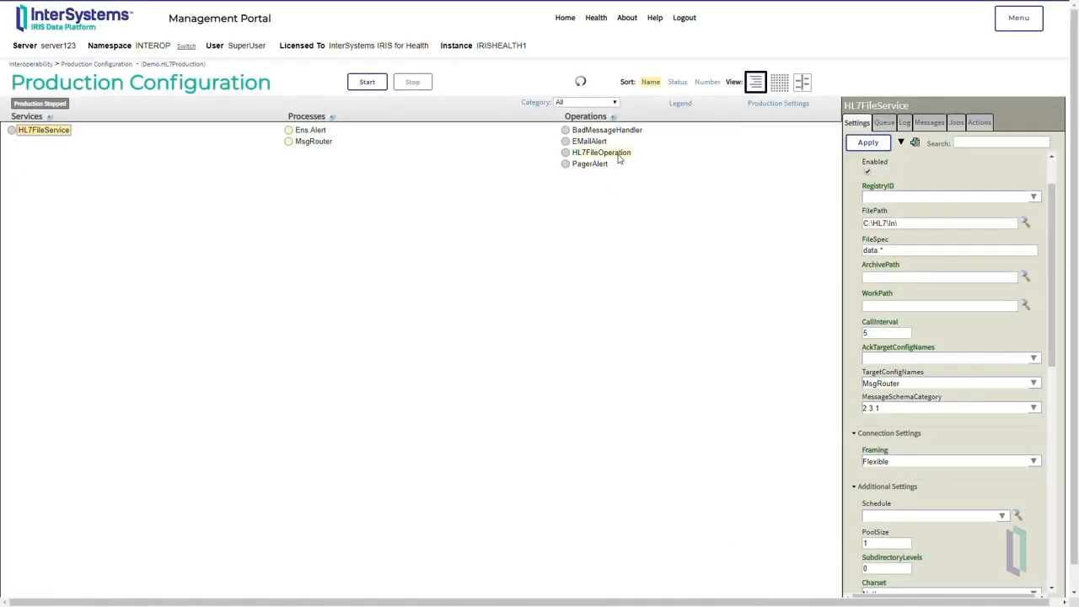
Give HL7FileOperation FilePath C:\HL7\Out\, enable it, and apply the settings.
left_click(602, 153)
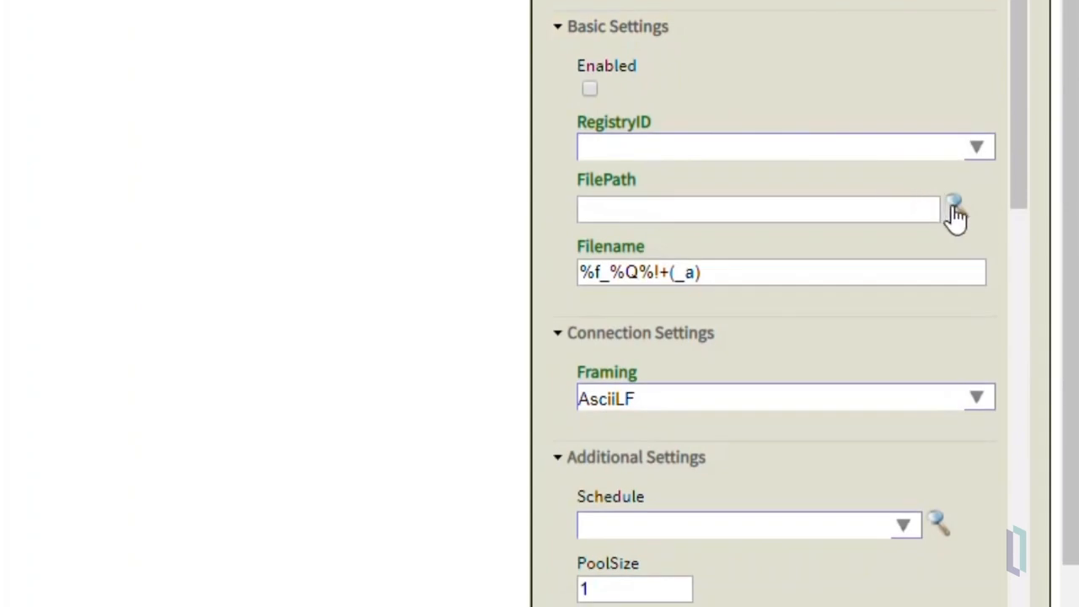
type("C:\\HL7\\Out\\")
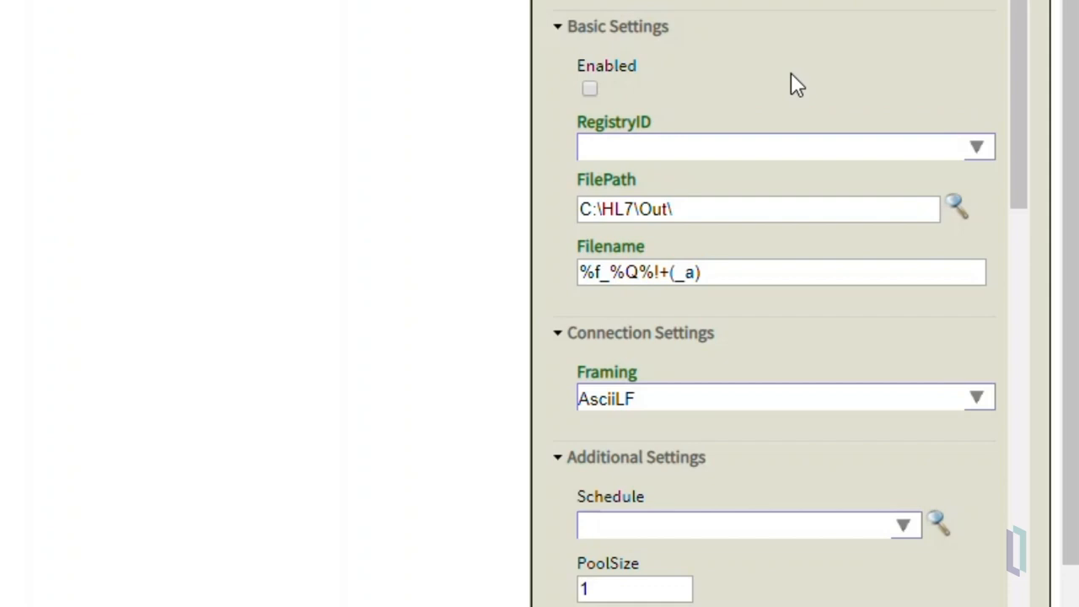
left_click(780, 272)
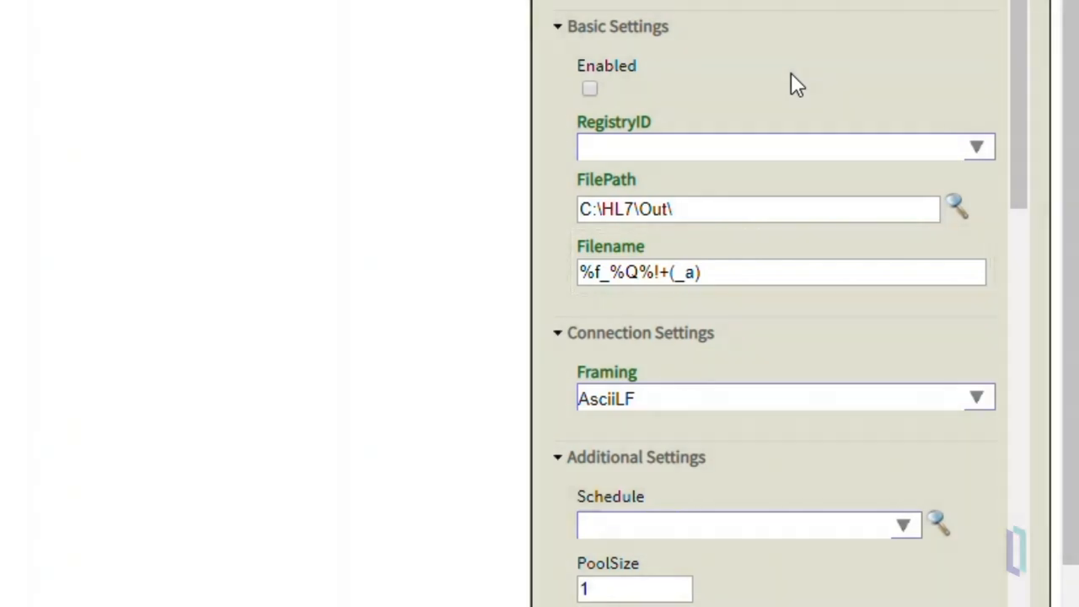
left_click(867, 142)
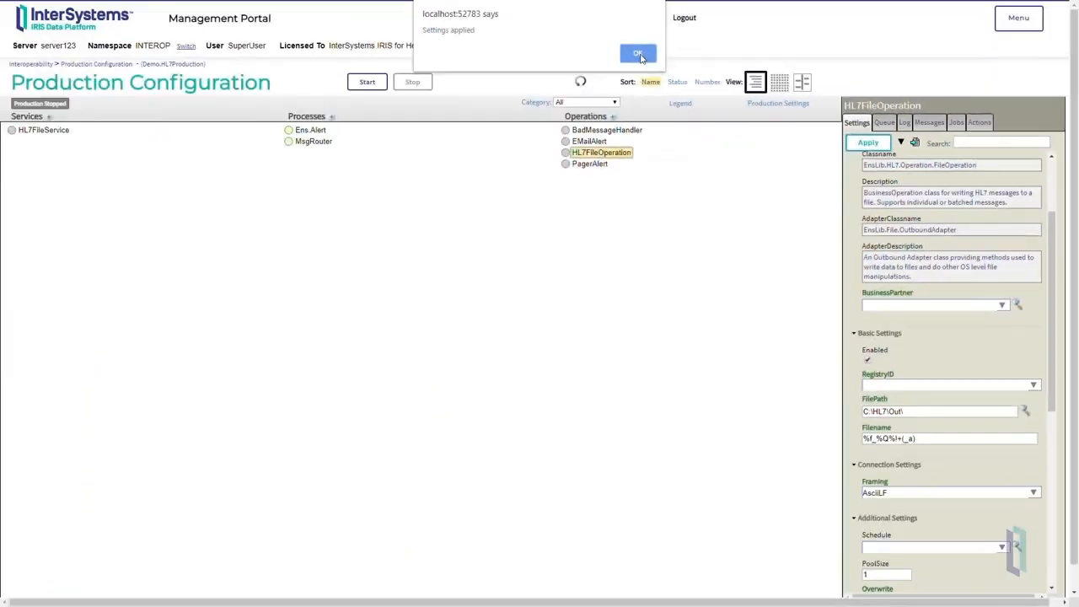
left_click(638, 53)
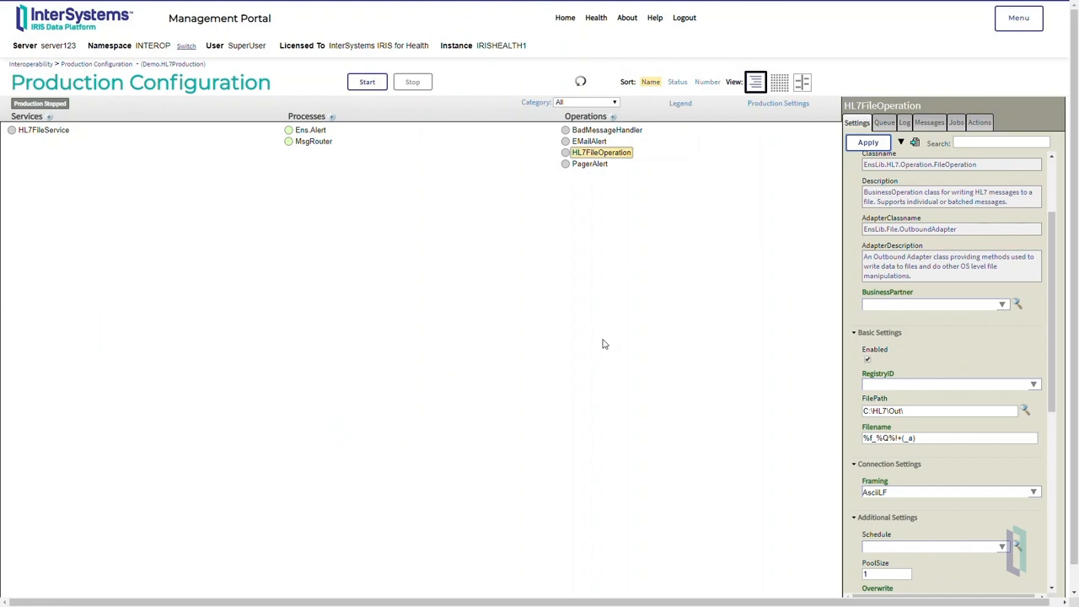
Filter the production diagram to the File category.
left_click(586, 101)
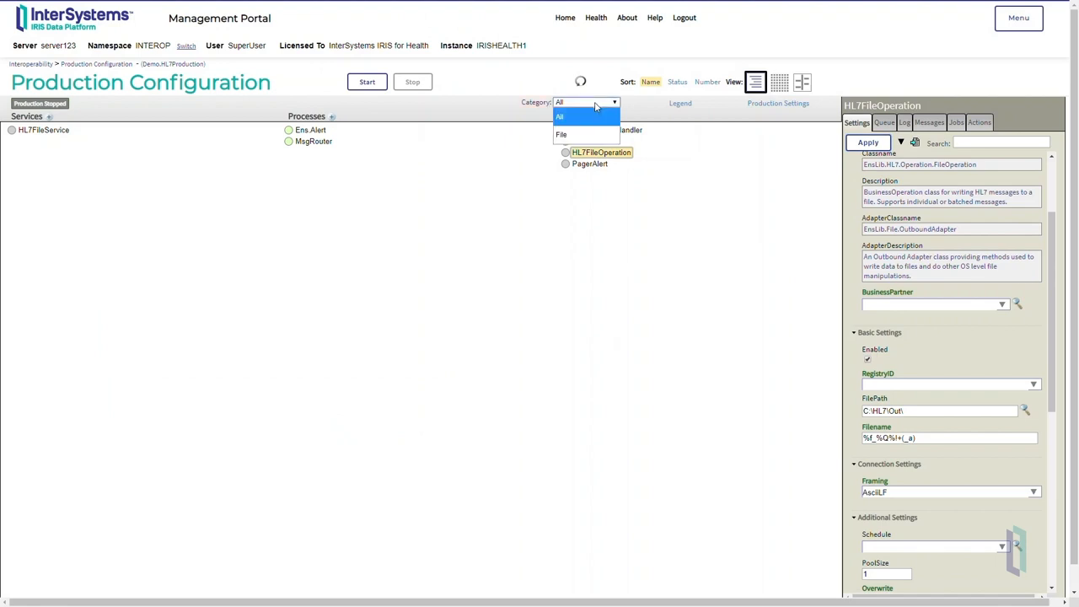
left_click(561, 135)
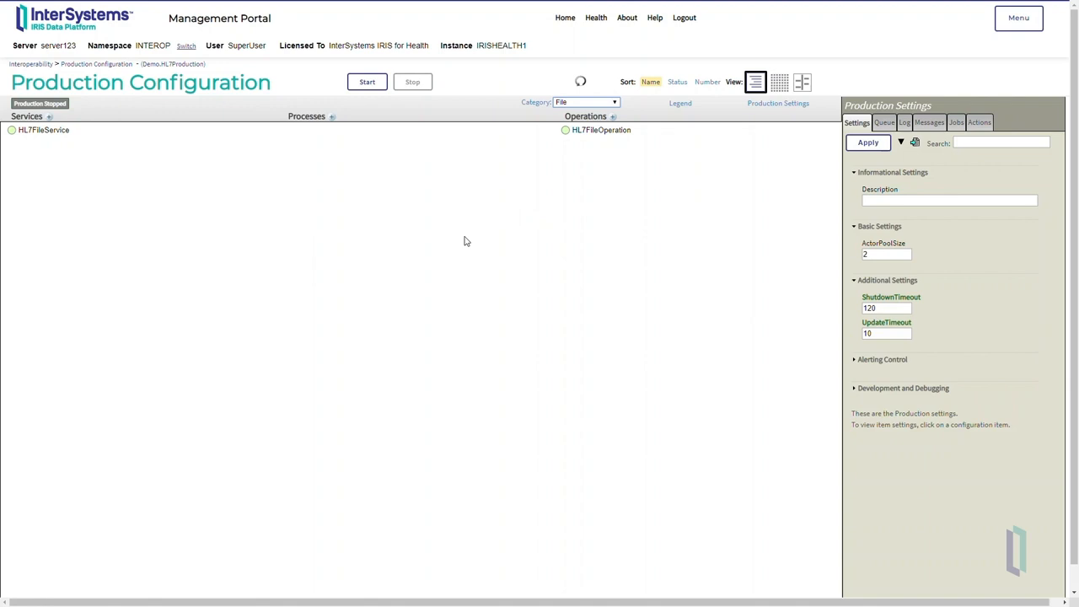
Start Demo.HL7Production and select MsgRouter to view its connections.
left_click(366, 82)
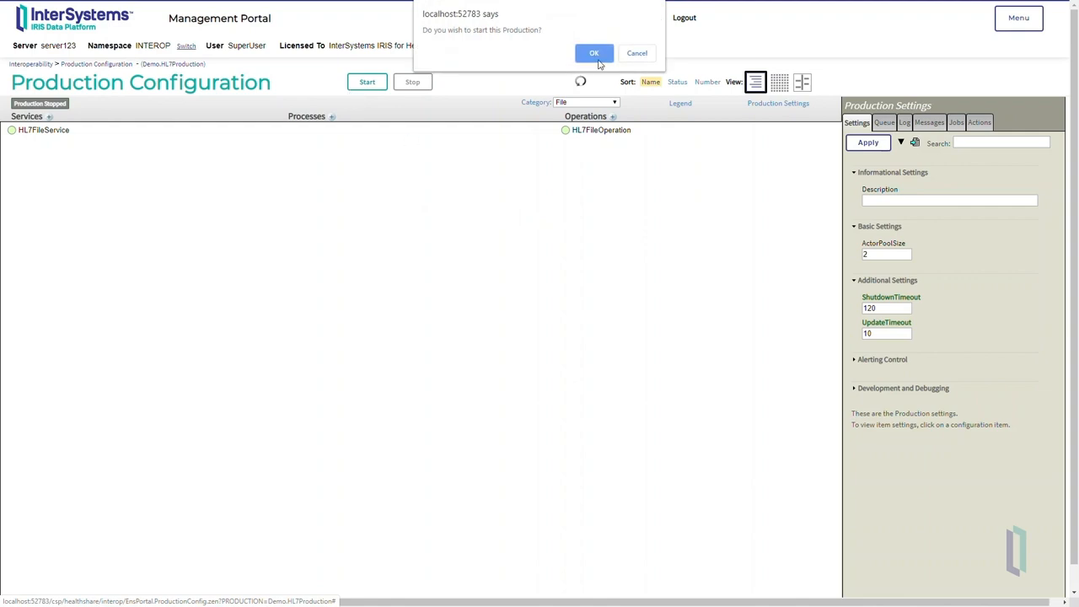
left_click(594, 53)
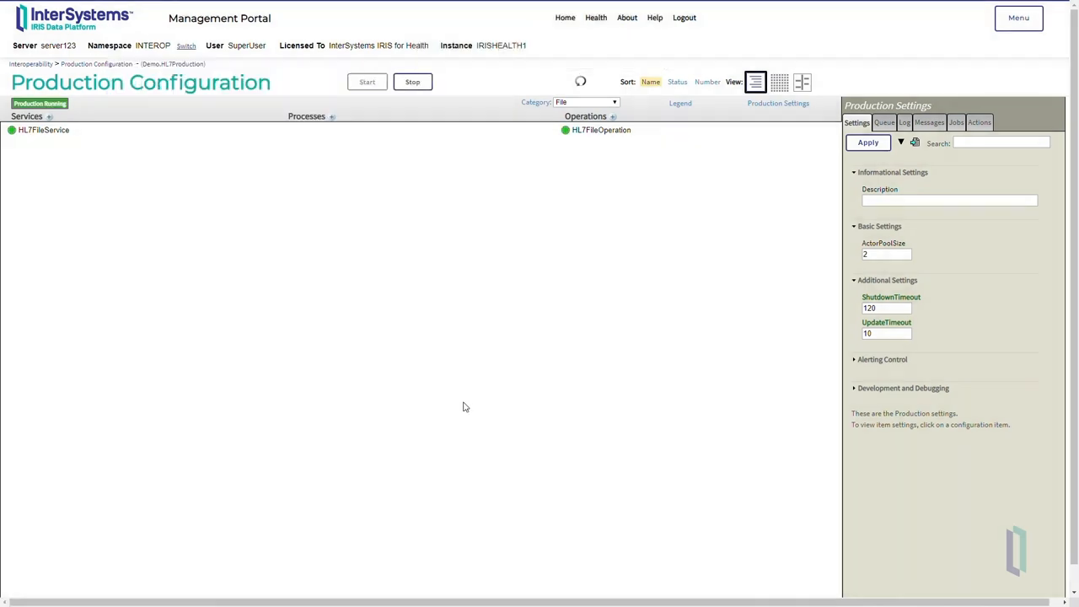
left_click(43, 130)
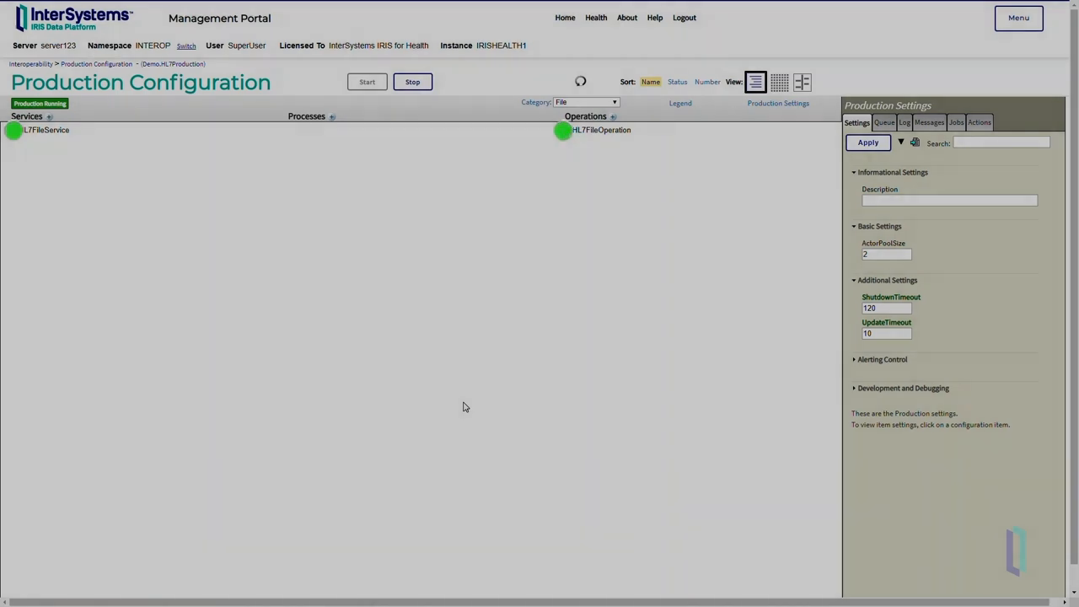
left_click(313, 141)
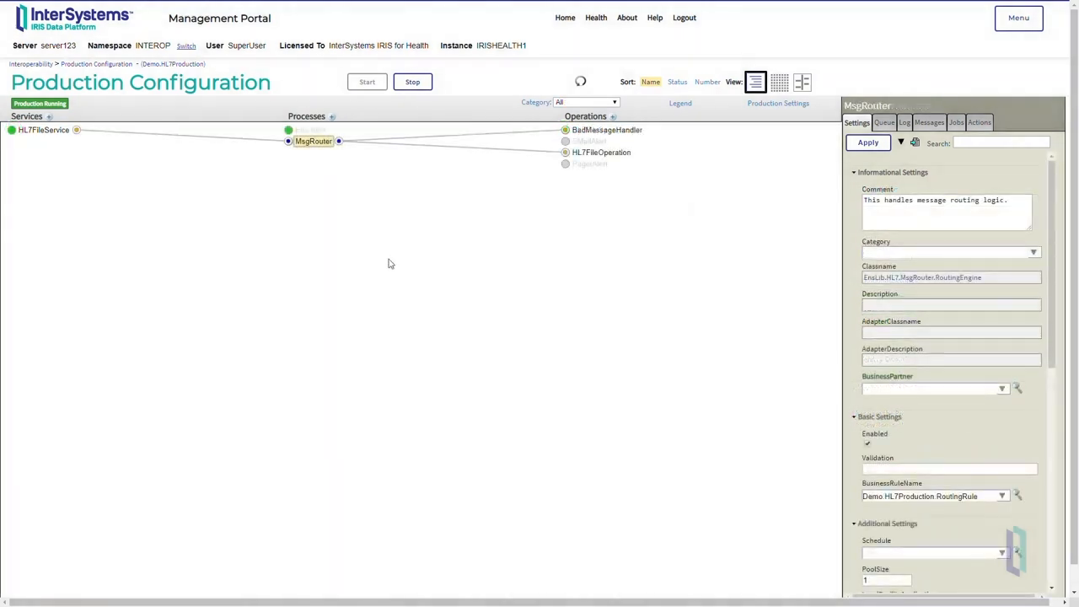